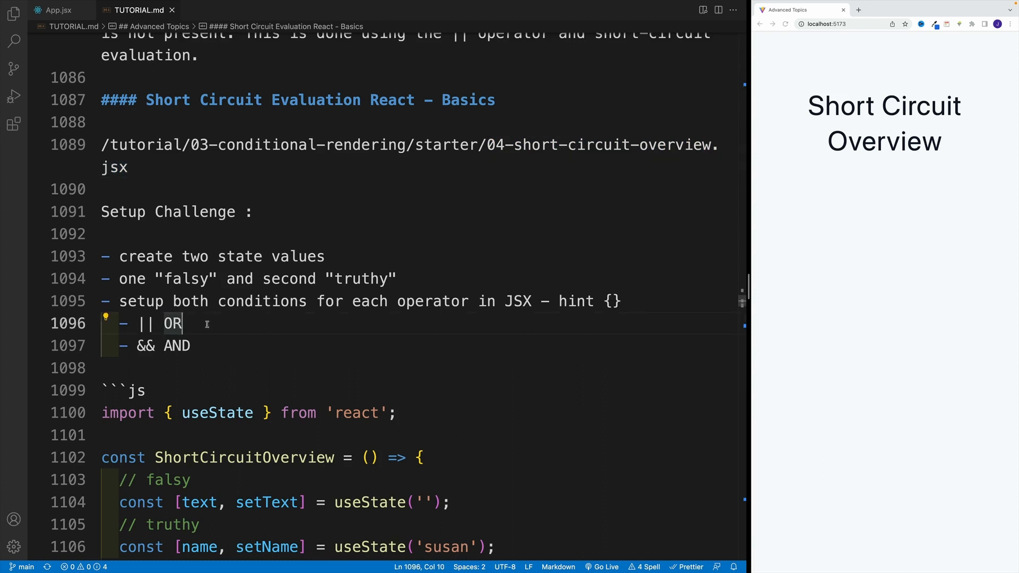
Step: Review the challenge steps in TUTORIAL.md about setting up both condition values
{"action": "left_click_drag", "start_coordinate": [173, 301], "coordinate": [416, 301]}
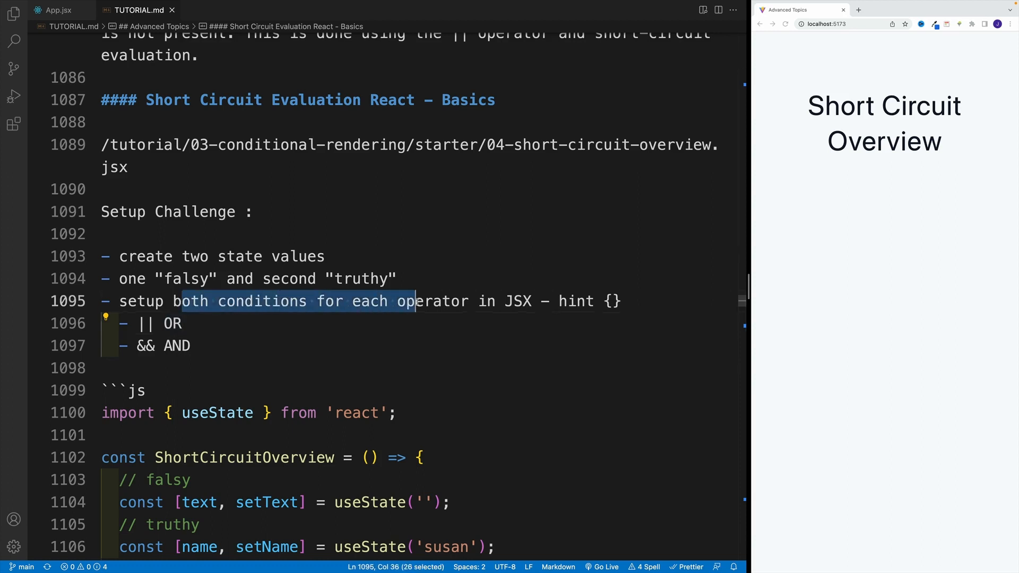
{"action": "left_click", "coordinate": [396, 279]}
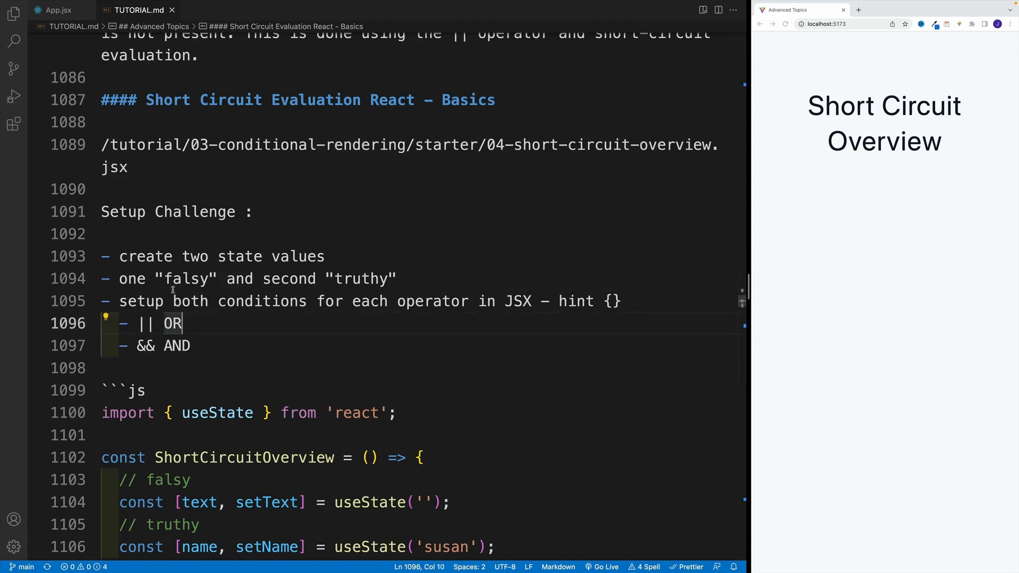
{"action": "double_click", "coordinate": [183, 278]}
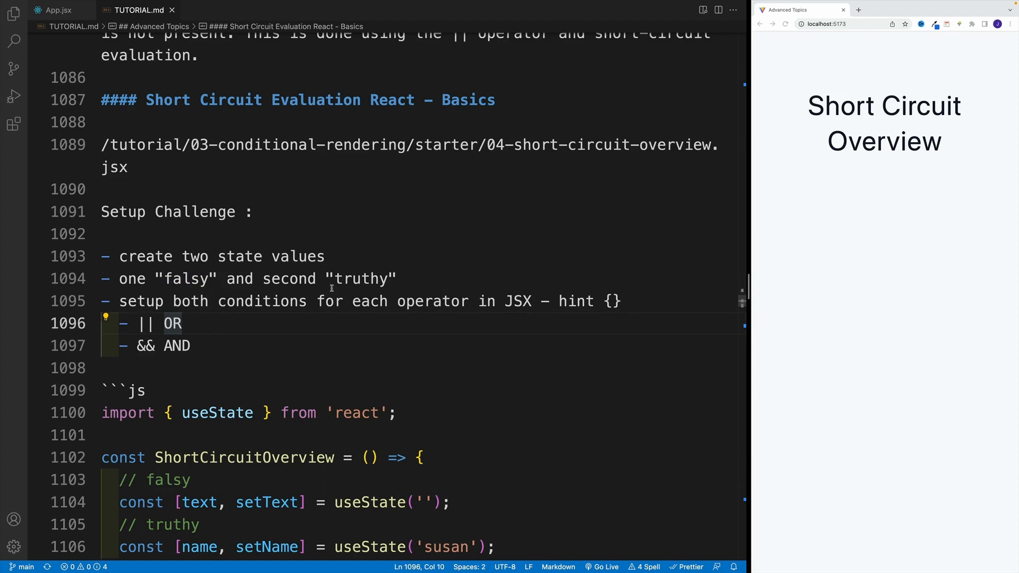
{"action": "mouse_move", "coordinate": [524, 268]}
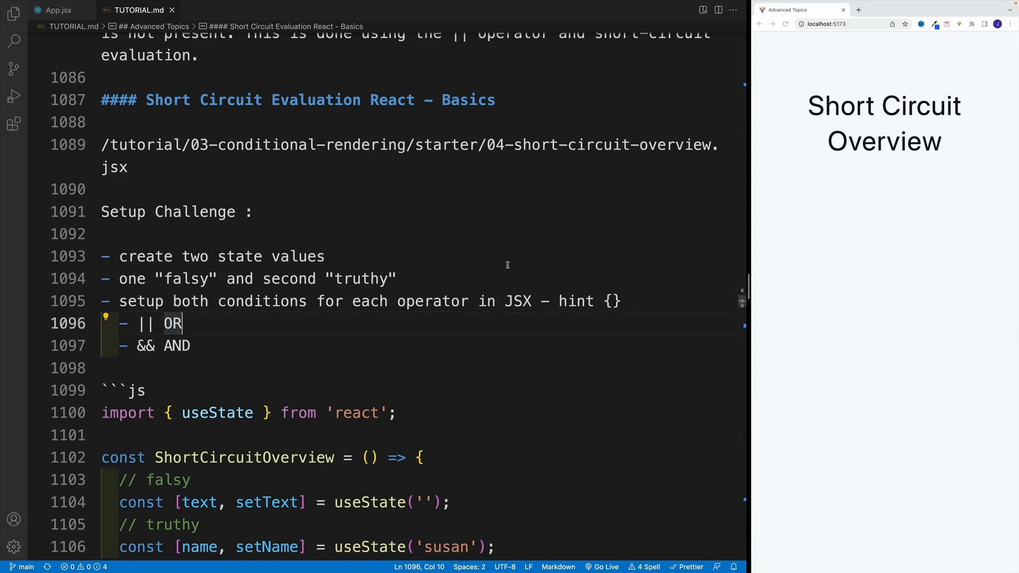
{"action": "double_click", "coordinate": [297, 256]}
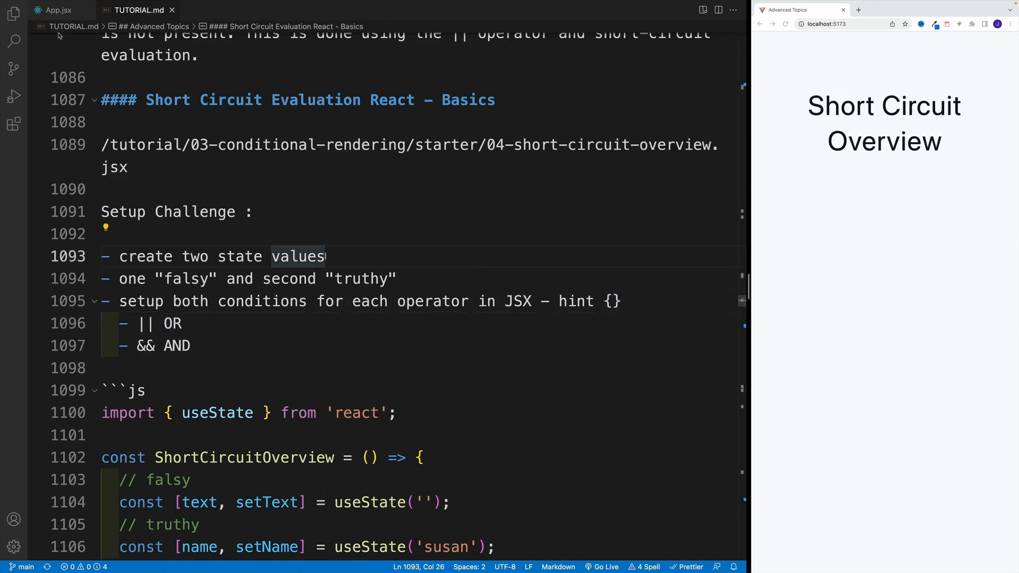
Step: From App.jsx, follow the Starter import to open 04-short-circuit-overview.jsx
{"action": "left_click", "coordinate": [58, 9]}
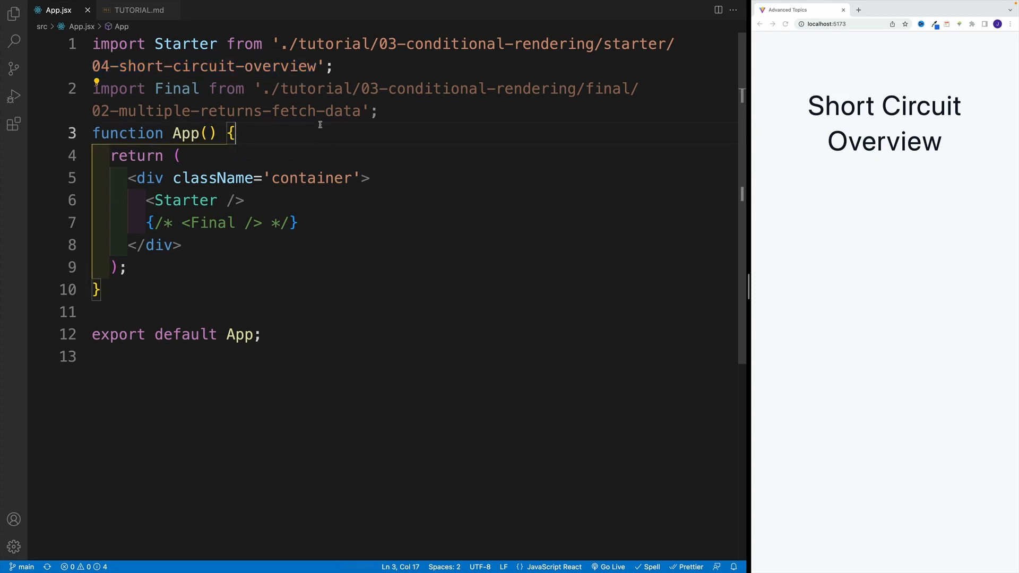
{"action": "left_click", "coordinate": [14, 13]}
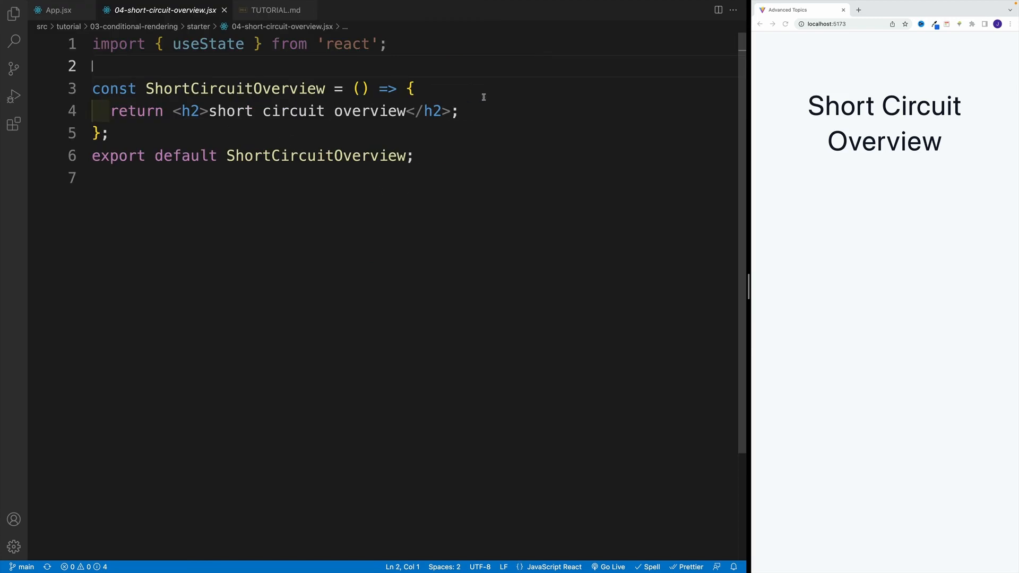
Step: Declare a falsy text state: const [text,setText] = useState('')
{"action": "left_click", "coordinate": [413, 88]}
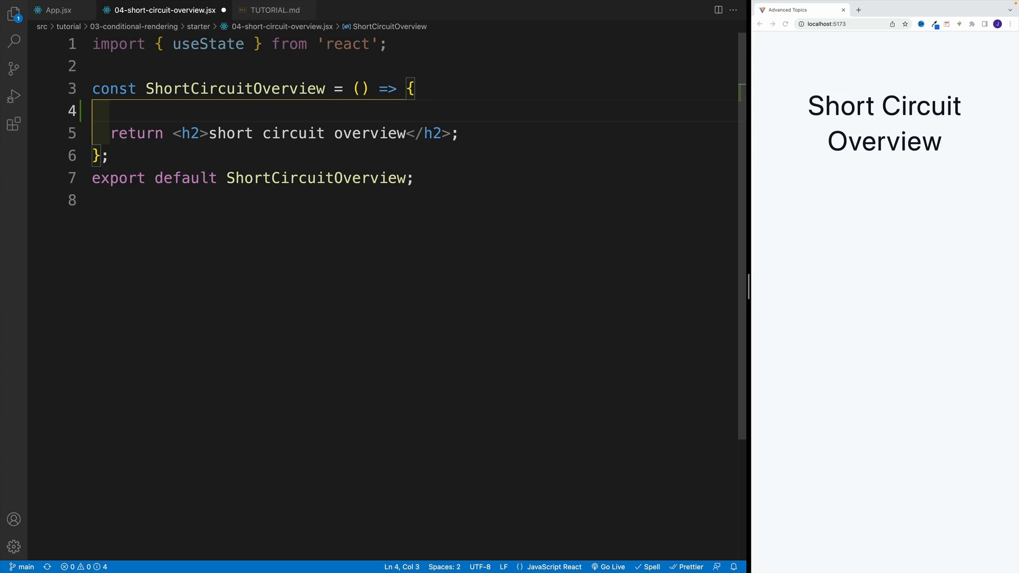
{"action": "type", "text": "//"}
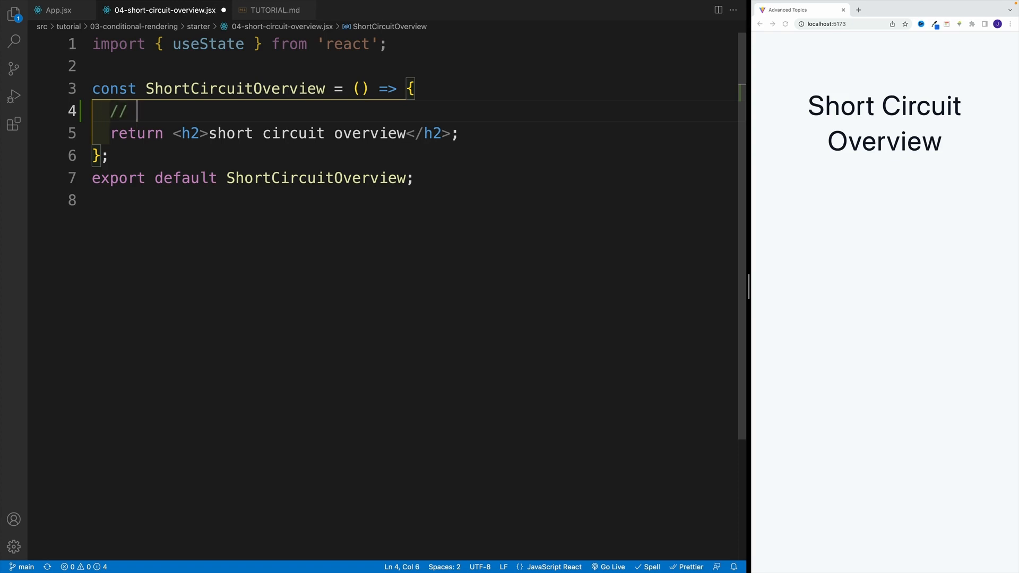
{"action": "type", "text": "falsy"}
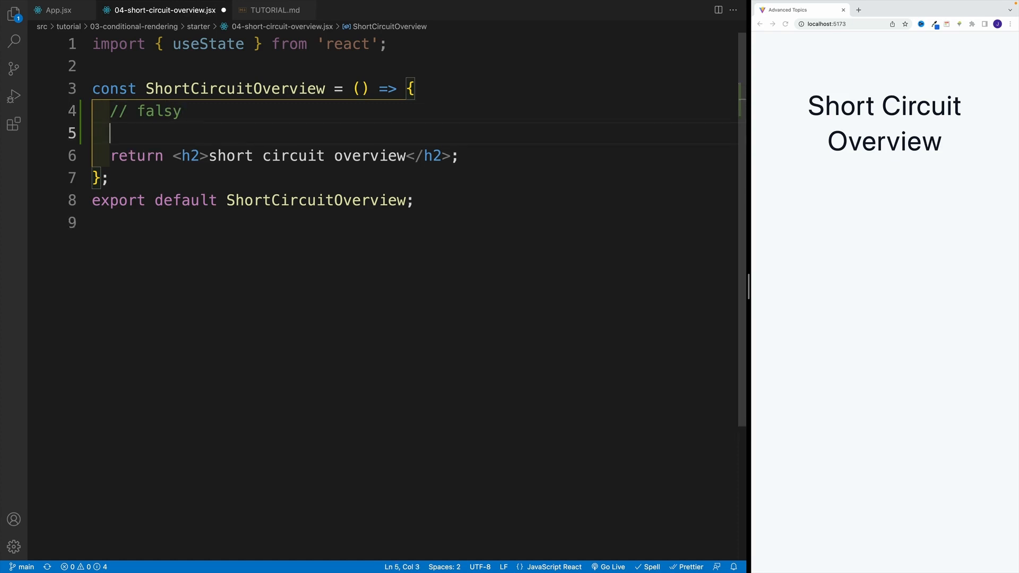
{"action": "type", "text": "const []"}
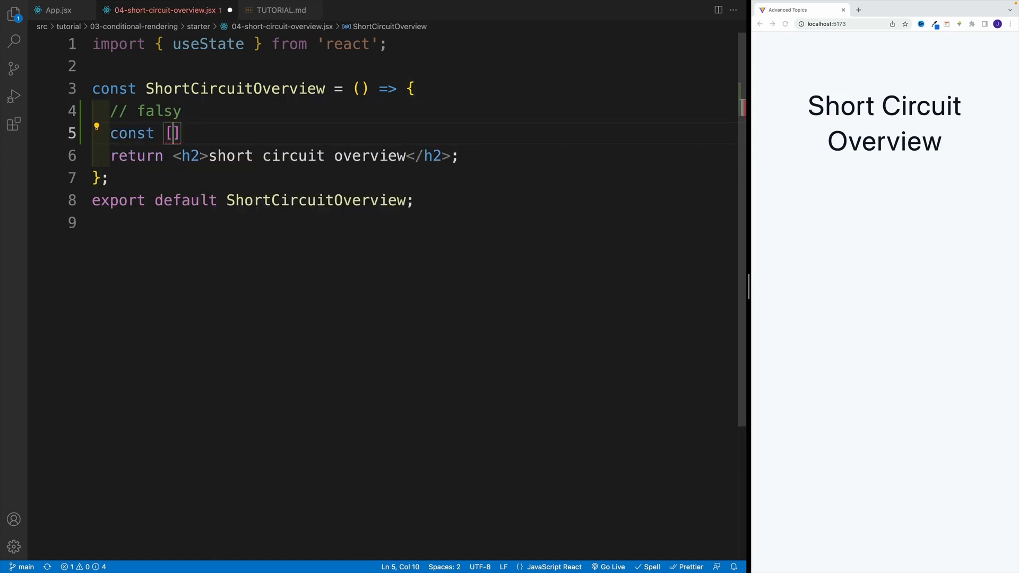
{"action": "type", "text": "text,"}
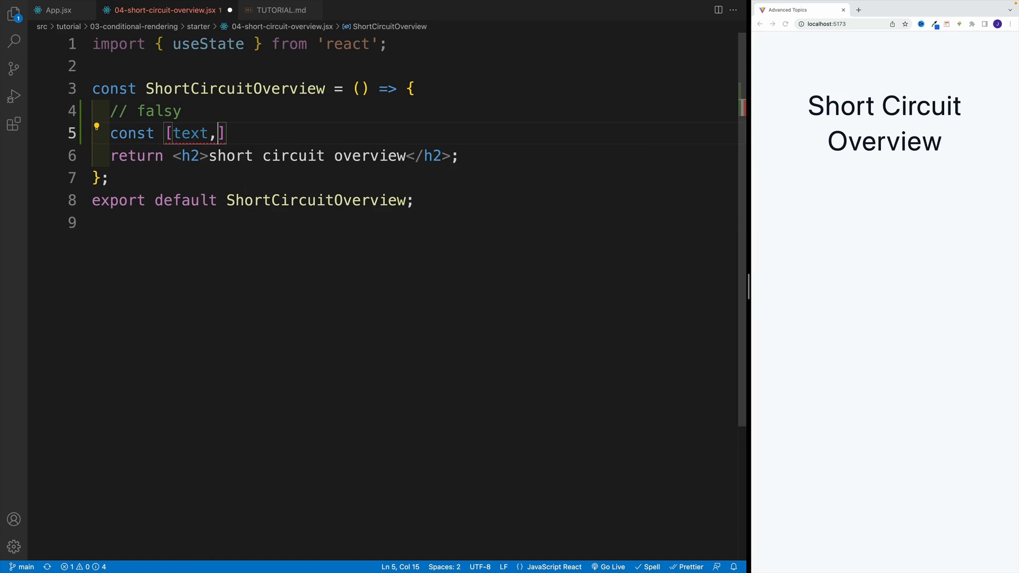
{"action": "type", "text": "setText"}
{"action": "type", "text": "//"}
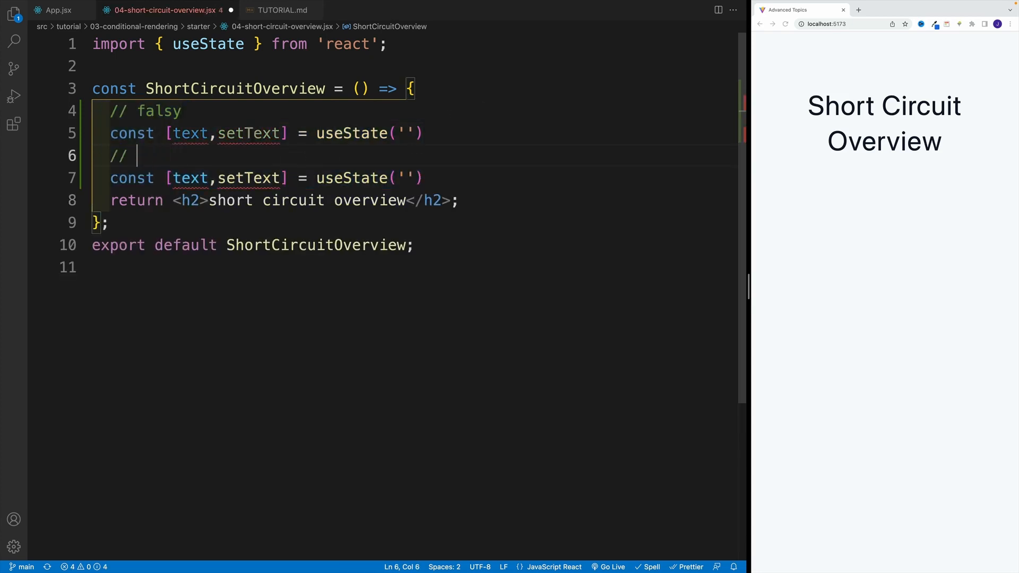
Step: Declare a truthy name state: const [name,setName] = useState('susan')
{"action": "type", "text": "truthy"}
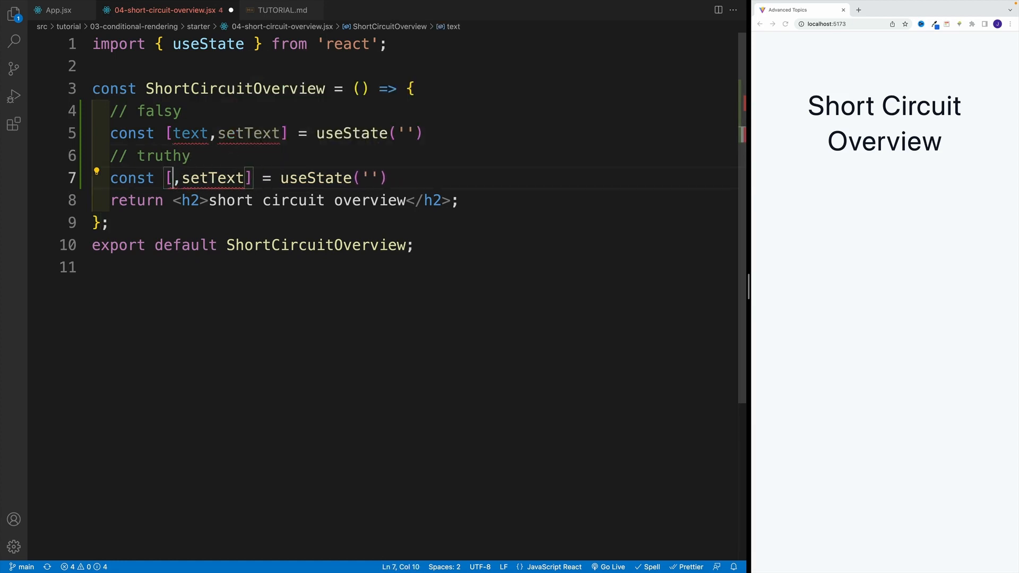
{"action": "type", "text": "name"}
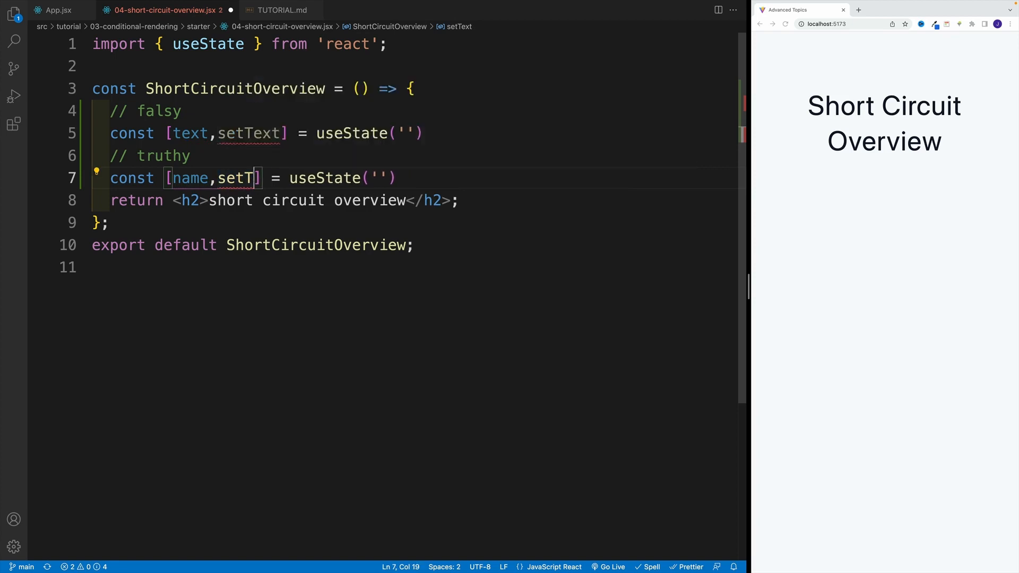
{"action": "type", "text": "ame"}
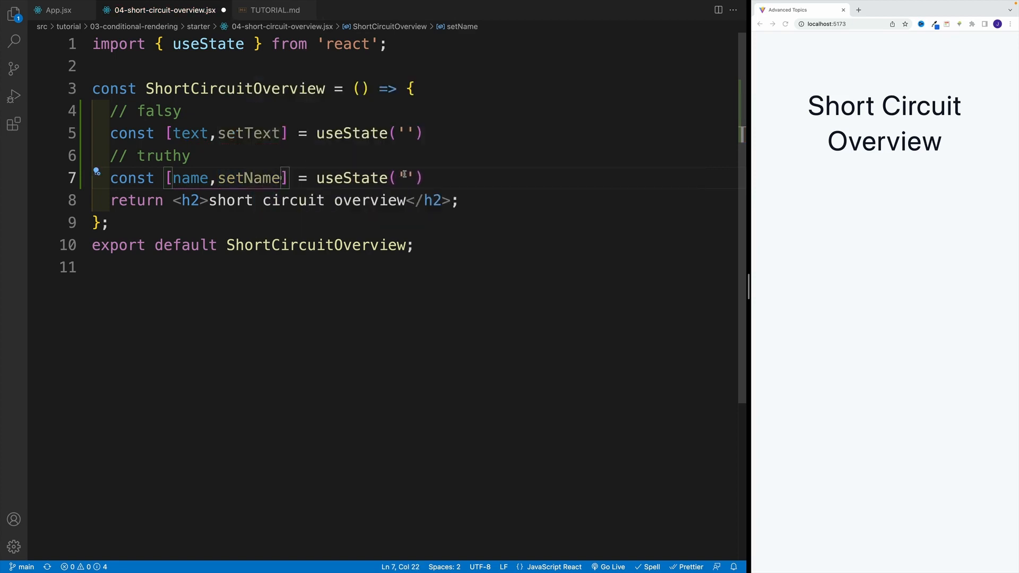
{"action": "type", "text": "susn"}
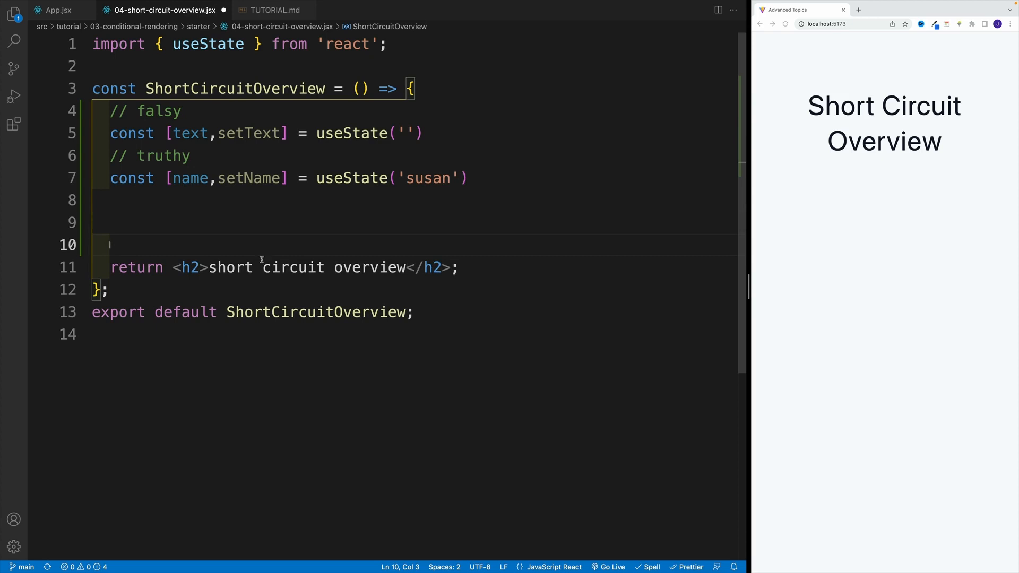
Step: Return a div instead of the h2 and replace its placeholder text with braces
{"action": "type", "text": "div"}
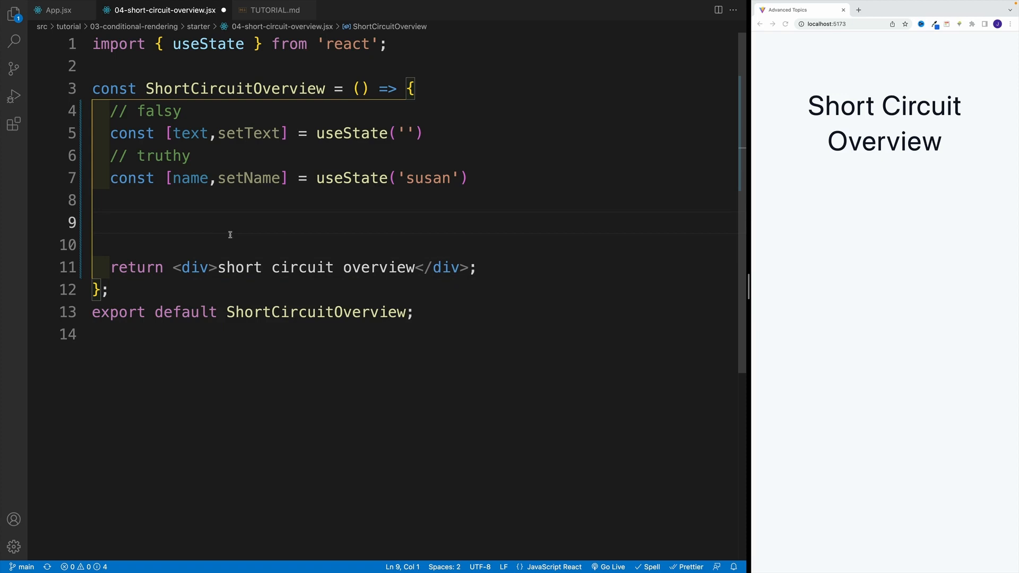
{"action": "left_click", "coordinate": [219, 267]}
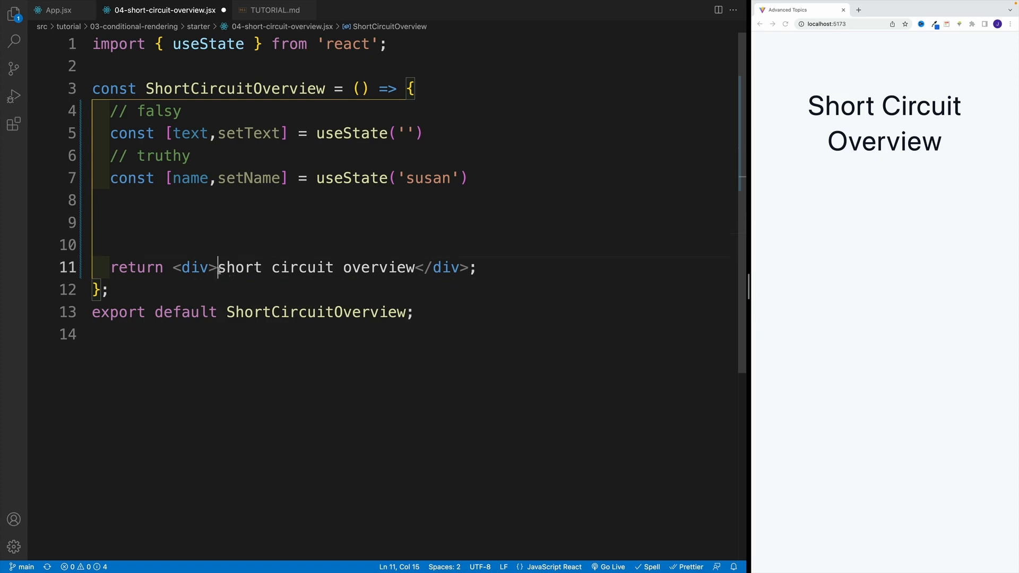
{"action": "key", "text": "Backspace"}
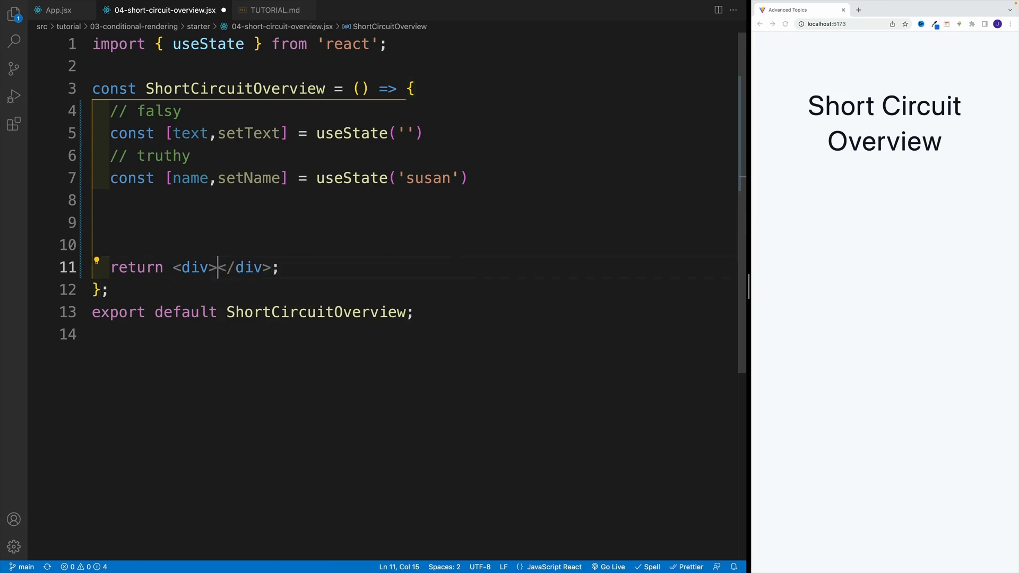
{"action": "type", "text": "{"}
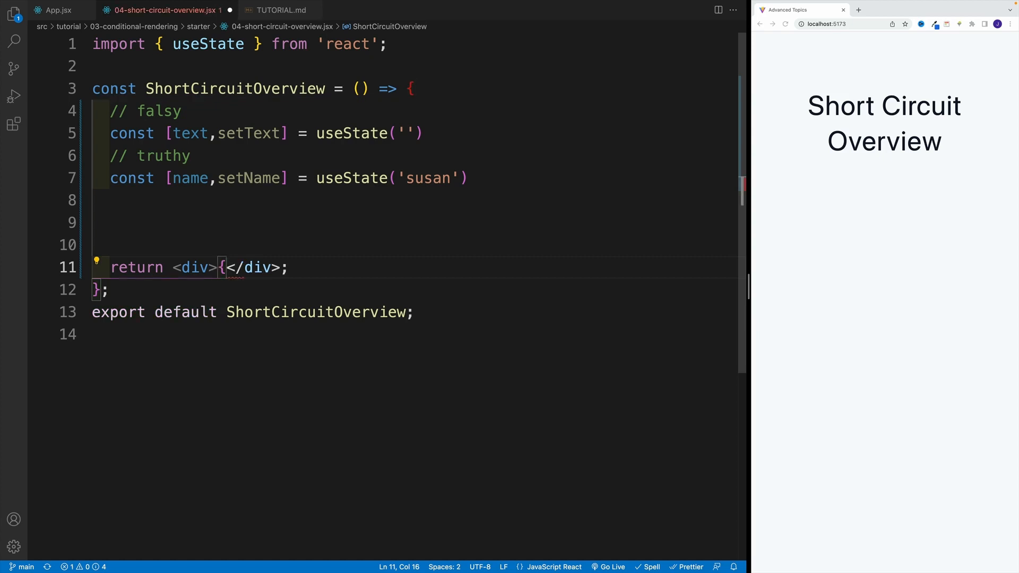
{"action": "type", "text": "}"}
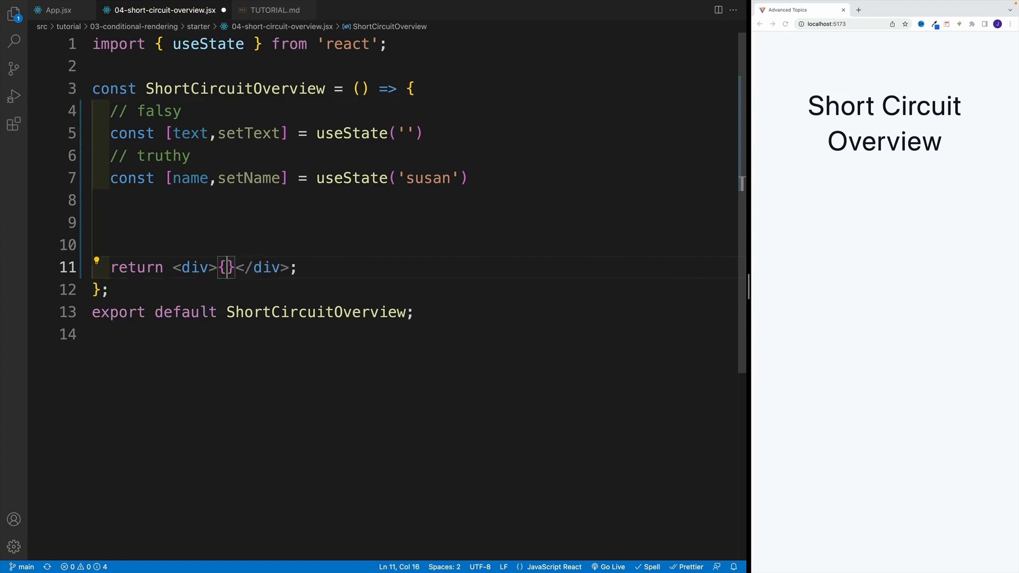
Step: Write if(someCondition){"won't work"} inside the braces and comment it out
{"action": "type", "text": "if(someCo)}</div>;"}
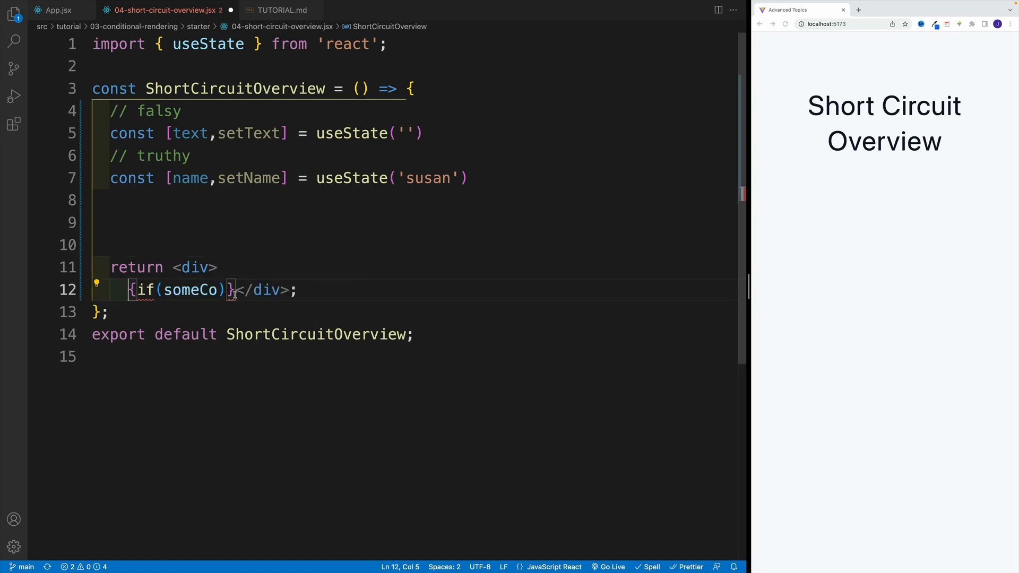
{"action": "type", "text": "n"}
{"action": "key", "text": "Enter"}
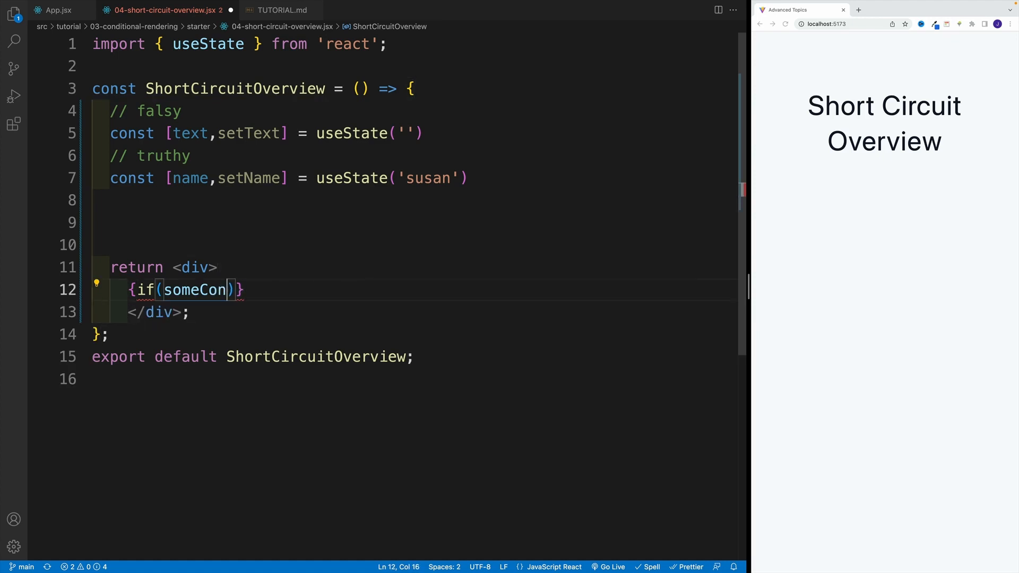
{"action": "type", "text": "dition"}
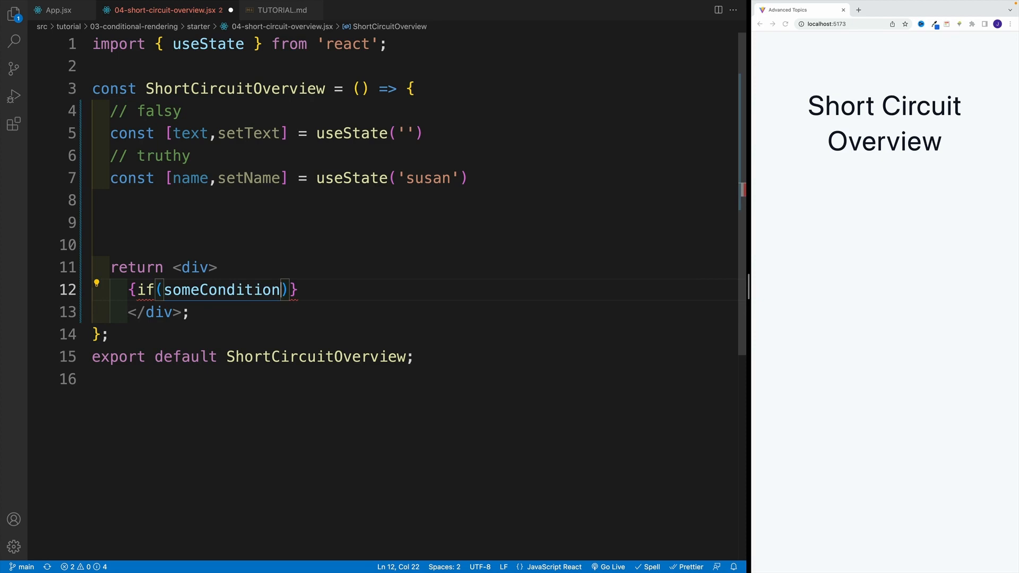
{"action": "type", "text": "{}"}
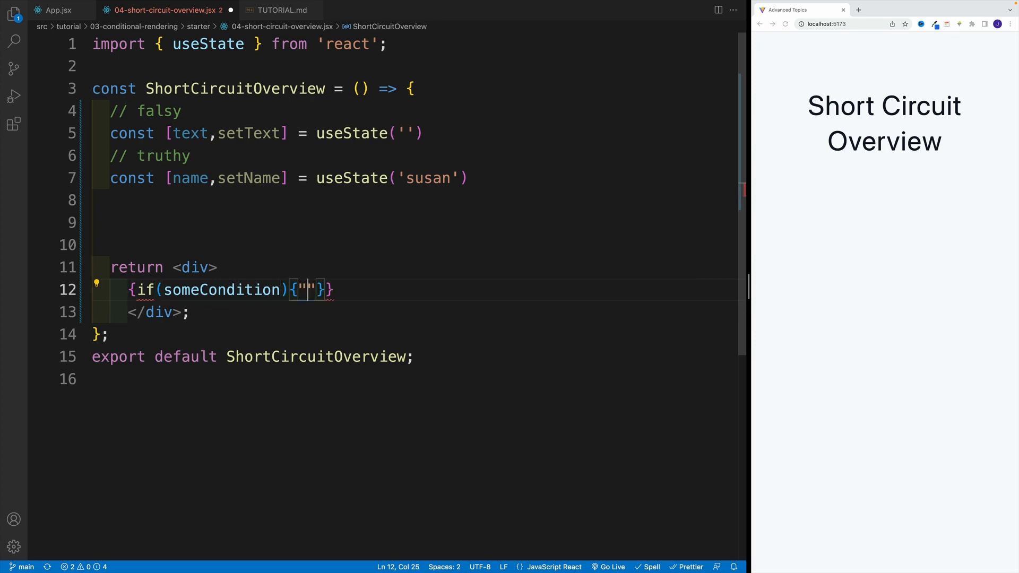
{"action": "type", "text": "won't work"}
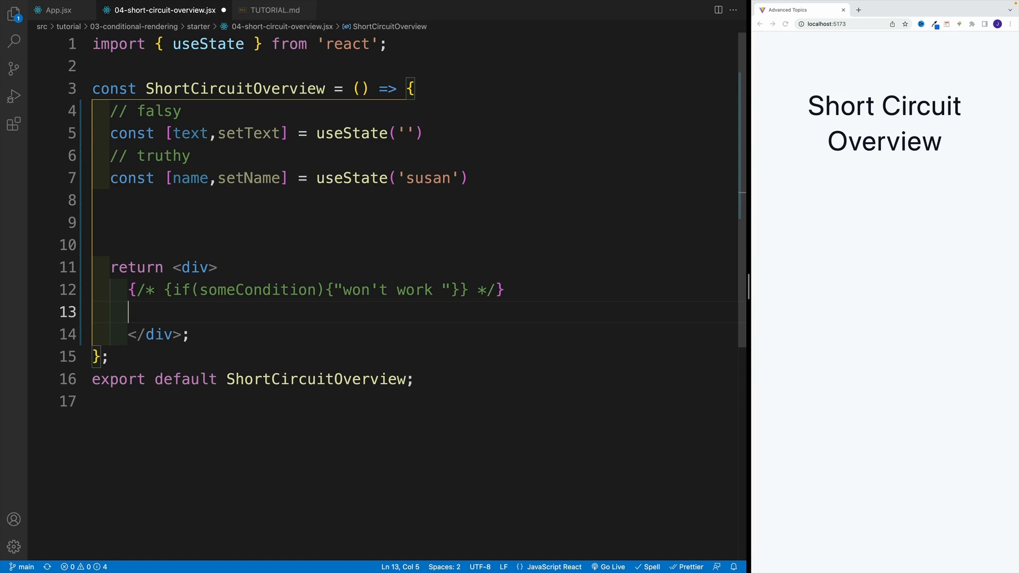
Step: Add <h4>Falsy OR : {text || 'hello world'}</h4> and save so the page shows Hello World
{"action": "type", "text": "<h4></h4>"}
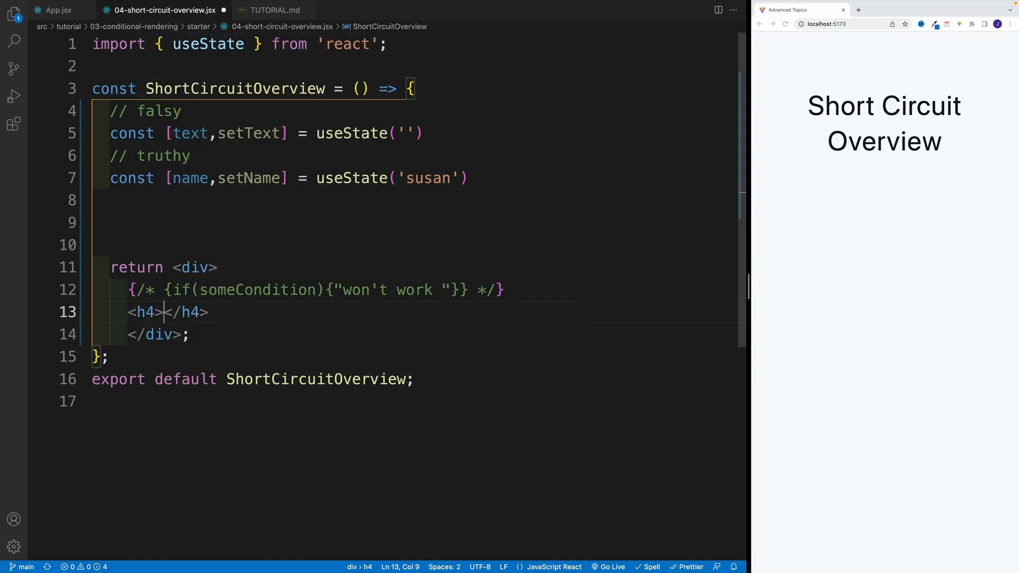
{"action": "type", "text": "Falsy"}
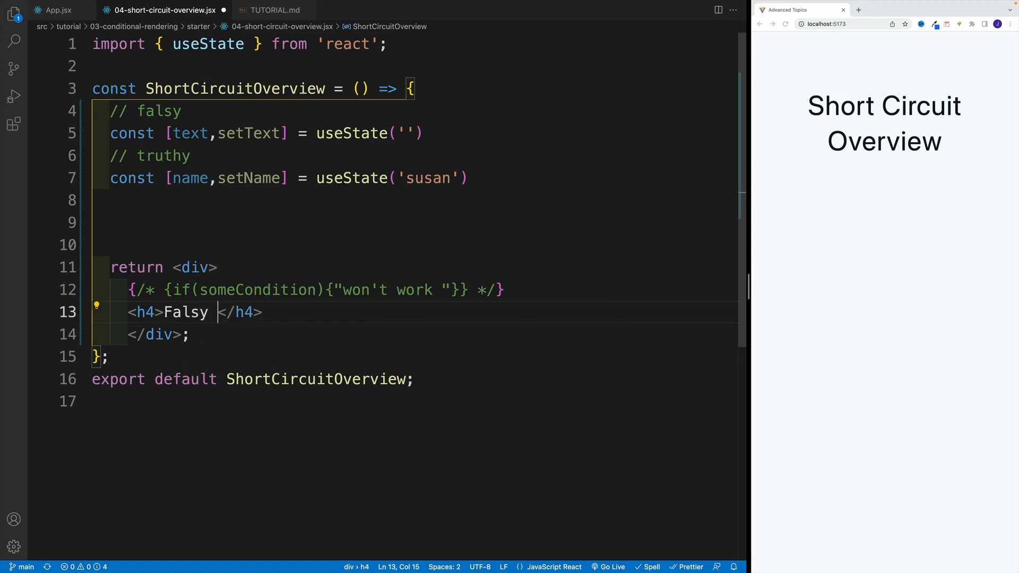
{"action": "type", "text": "OR"}
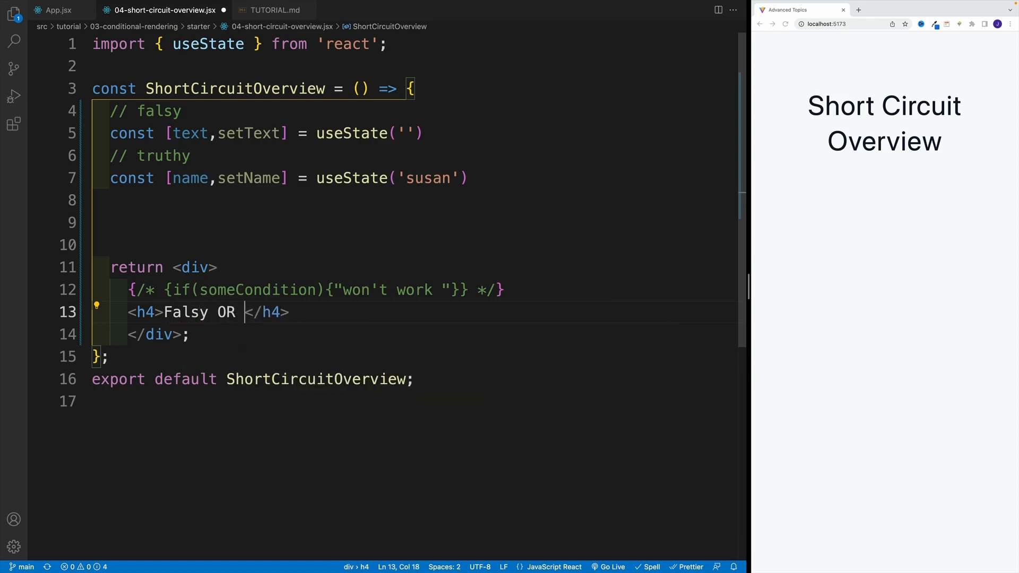
{"action": "type", "text": ":"}
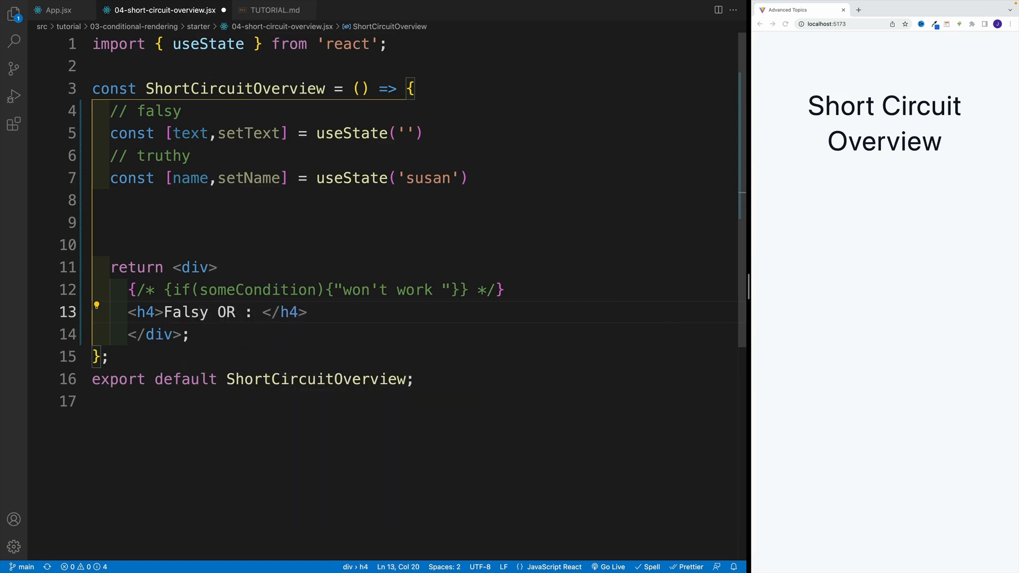
{"action": "type", "text": "{}"}
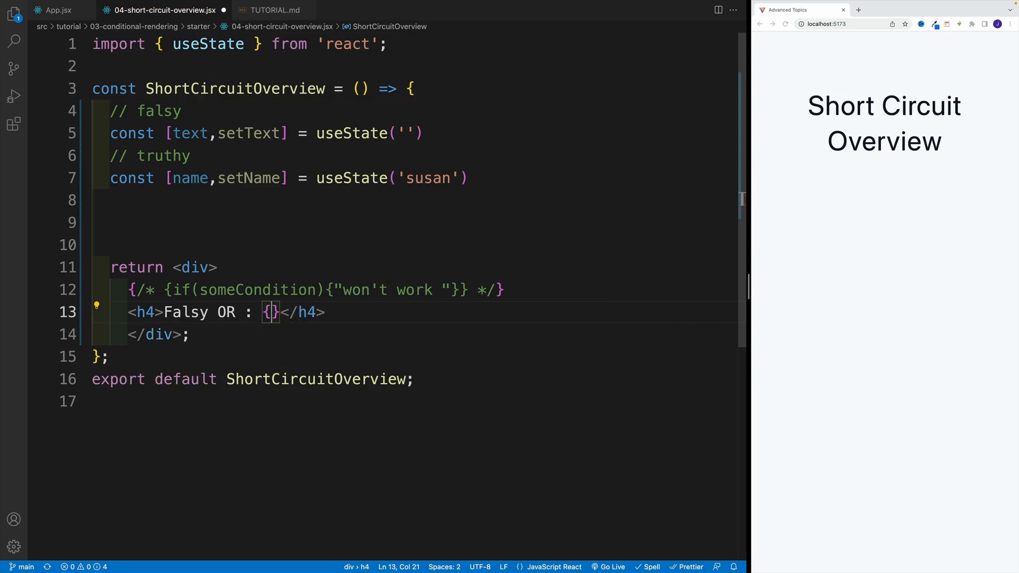
{"action": "type", "text": "text"}
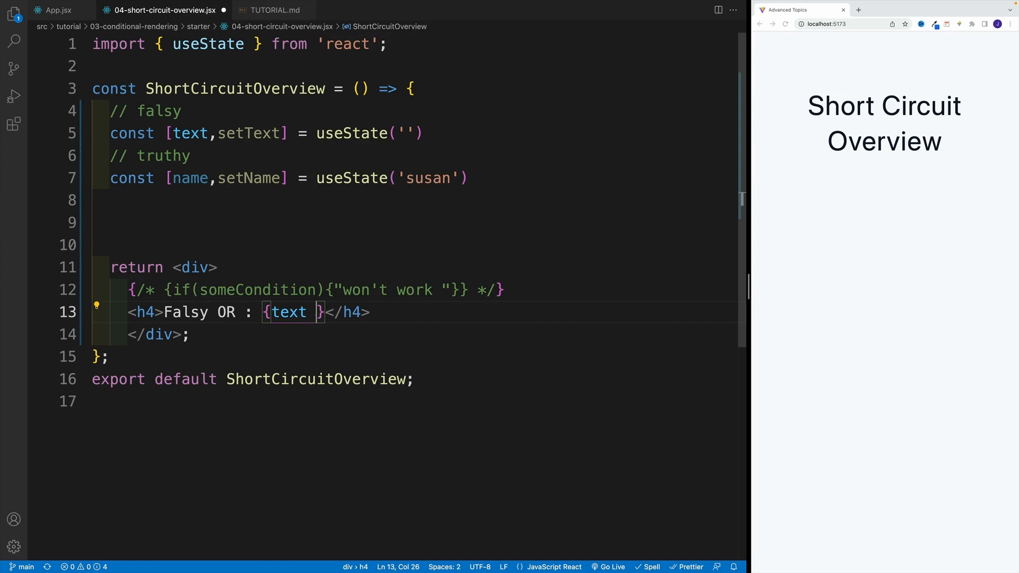
{"action": "type", "text": "|| 'hello '"}
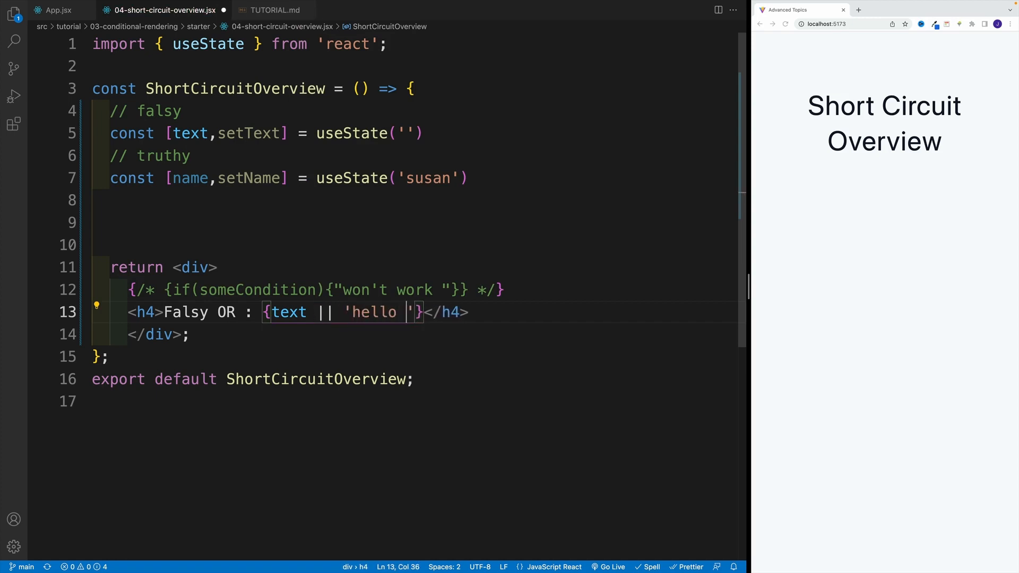
{"action": "type", "text": "world"}
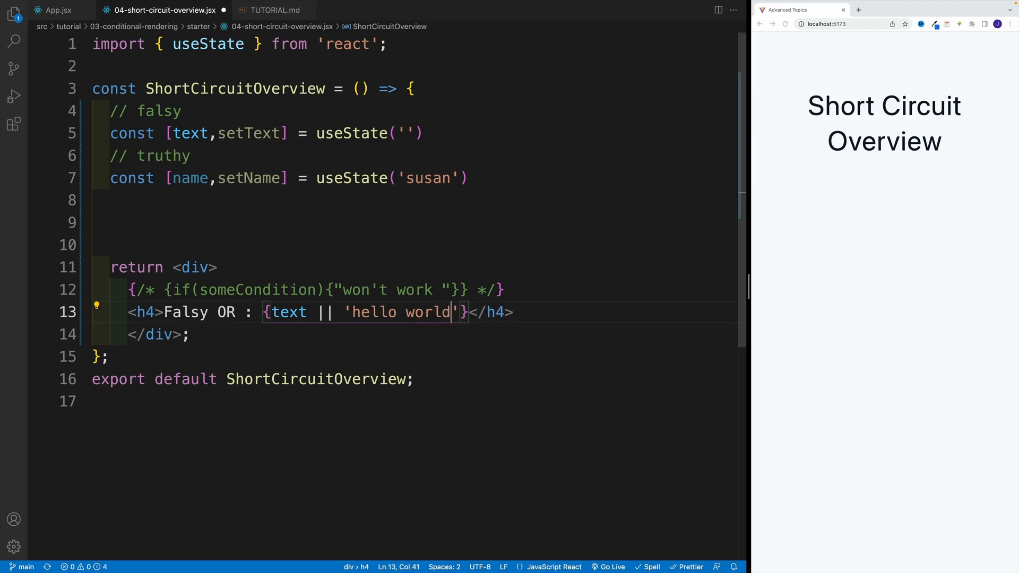
{"action": "left_click", "coordinate": [315, 379]}
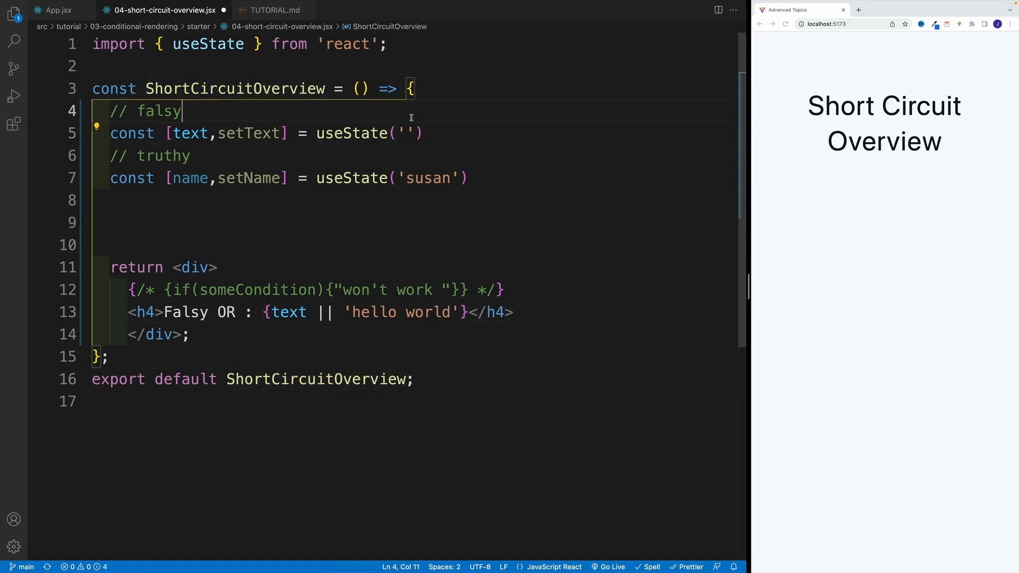
{"action": "left_click", "coordinate": [189, 334]}
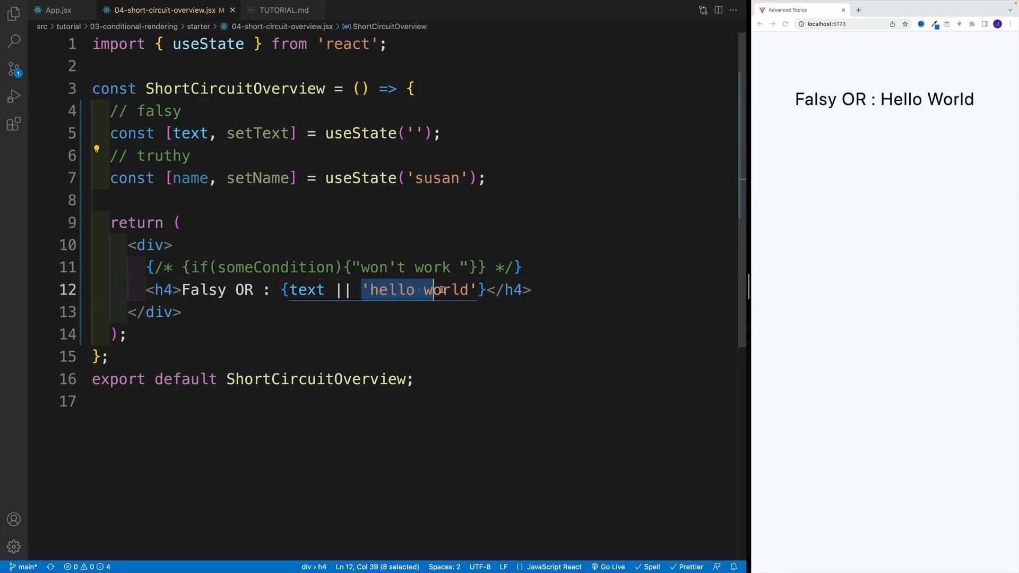
Step: Duplicate the h4 into Falsy AND (with &&), Truthy OR and Truthy AND headings, then save
{"action": "left_click", "coordinate": [533, 290]}
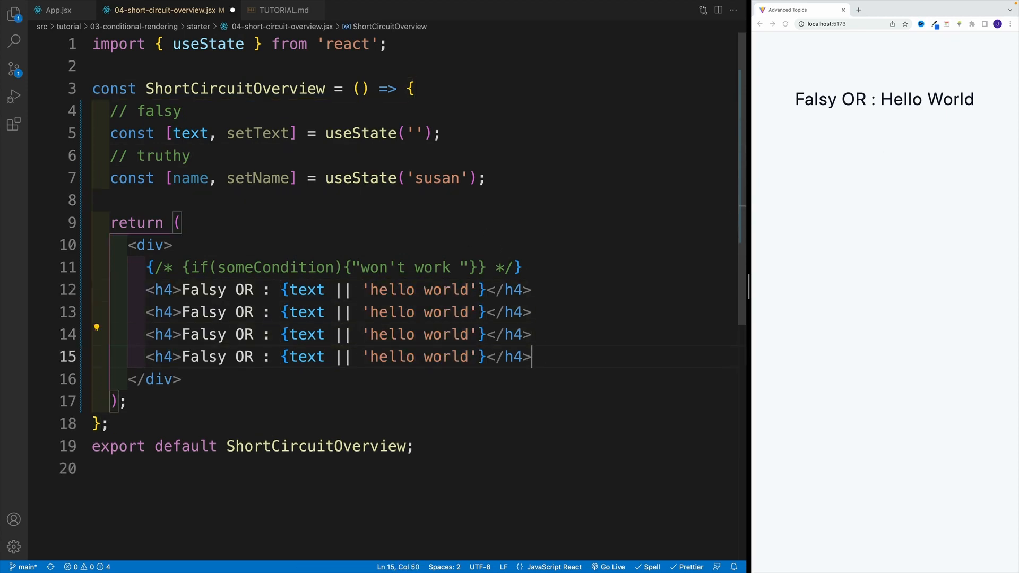
{"action": "left_click", "coordinate": [253, 312]}
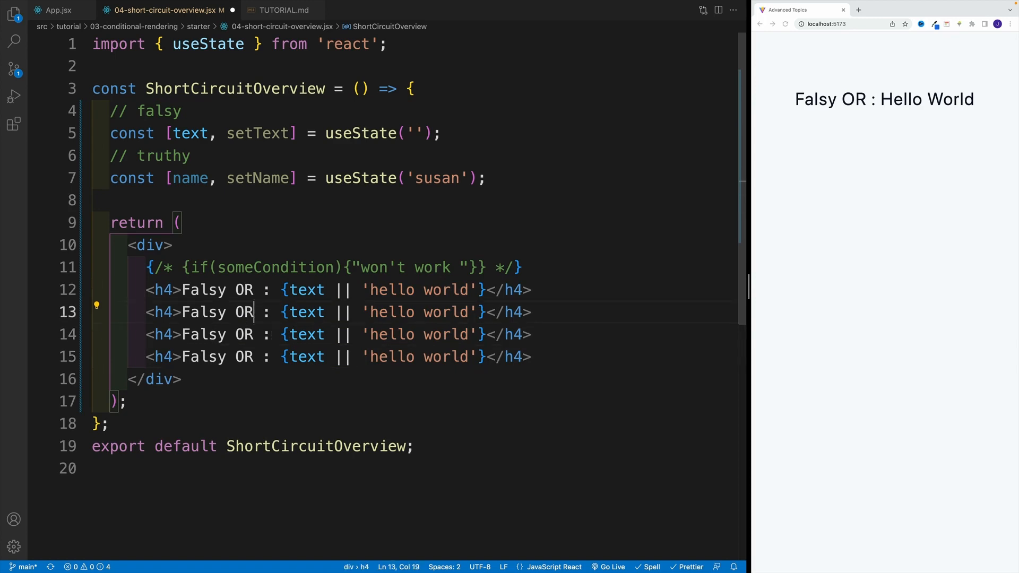
{"action": "type", "text": "AND"}
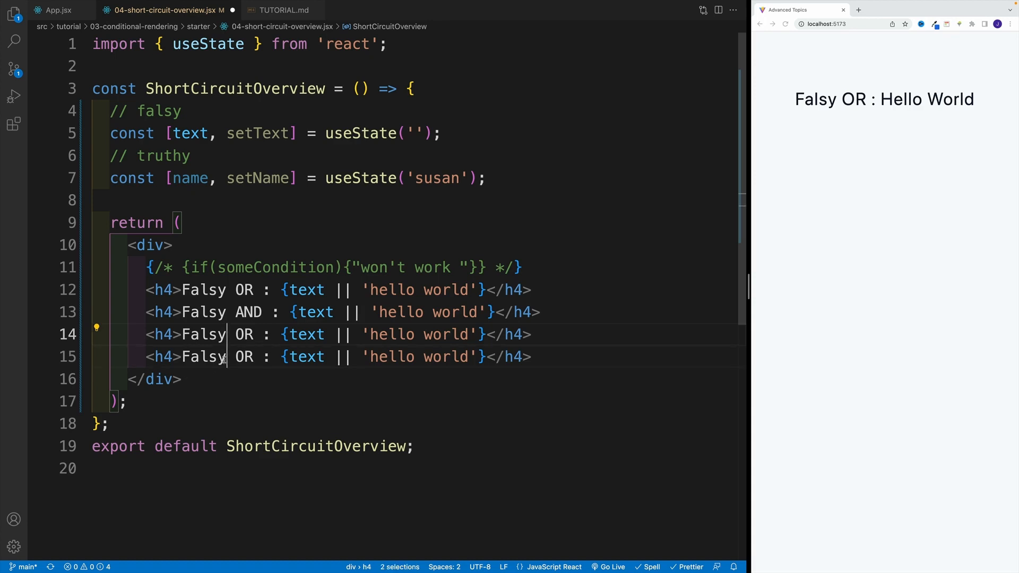
{"action": "type", "text": "Truth"}
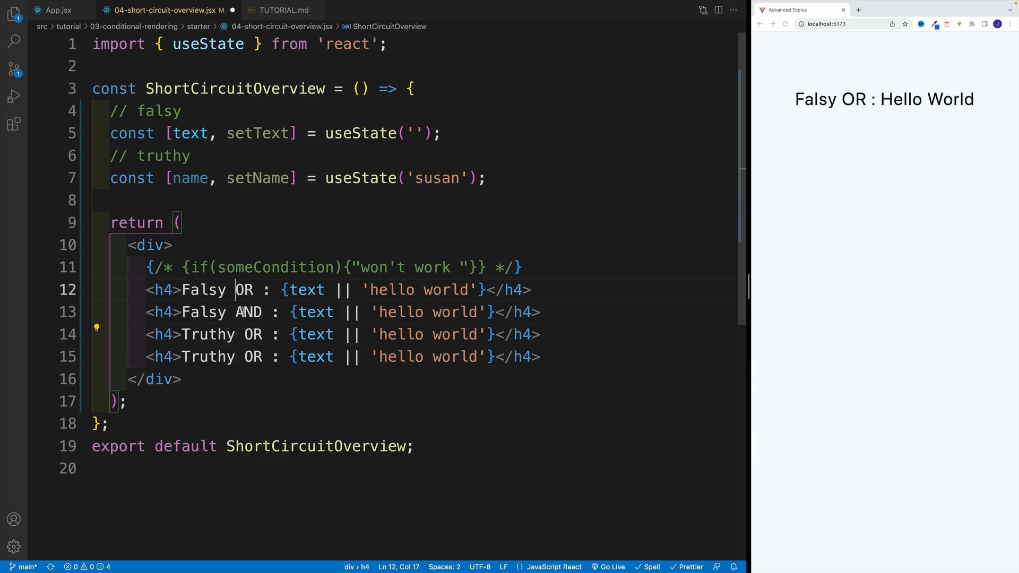
{"action": "type", "text": "AND"}
{"action": "left_click", "coordinate": [342, 312]}
{"action": "type", "text": "&&"}
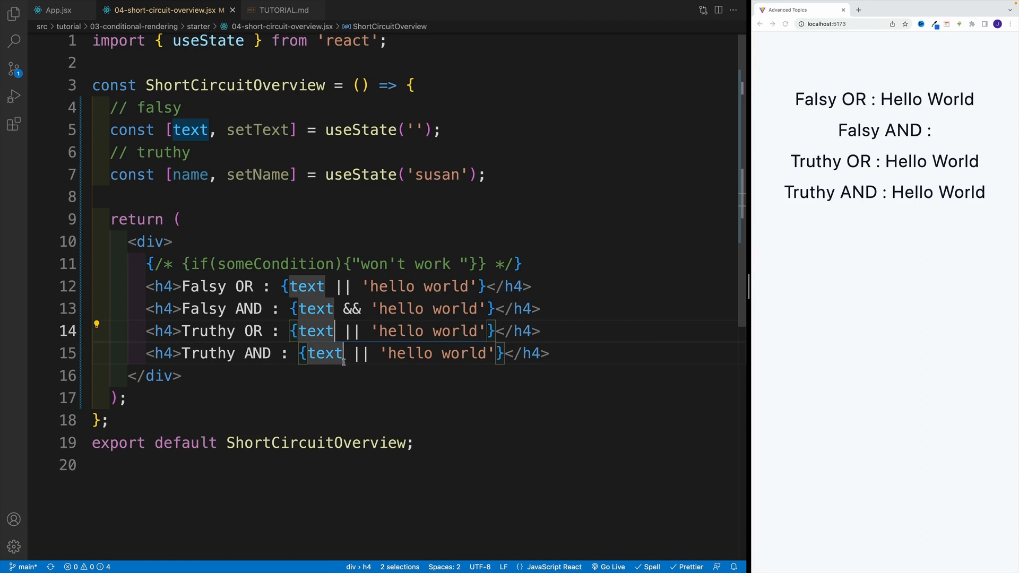
Step: Switch both Truthy headings to name and make Truthy AND use &&, then save
{"action": "type", "text": "n"}
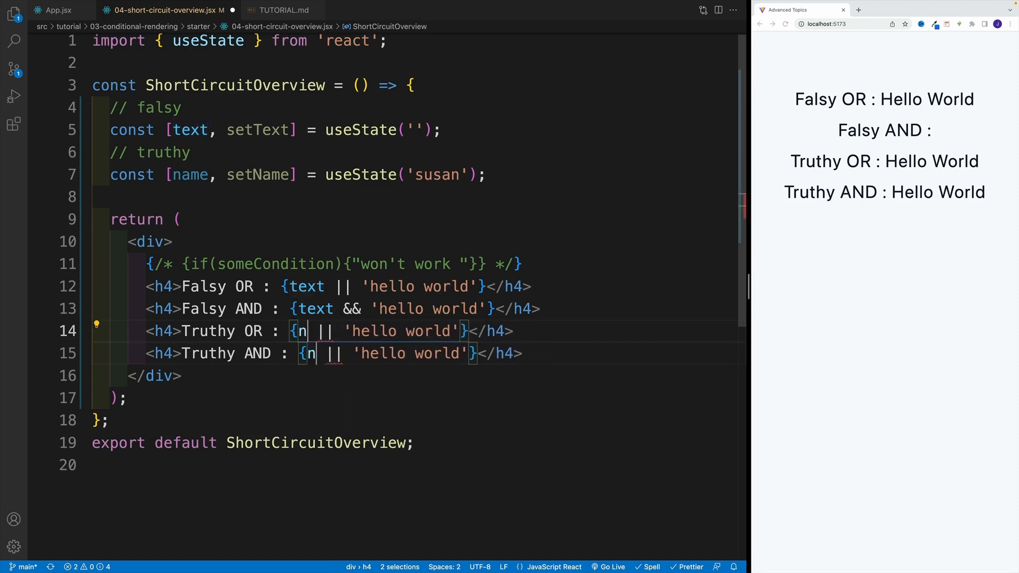
{"action": "type", "text": "ame"}
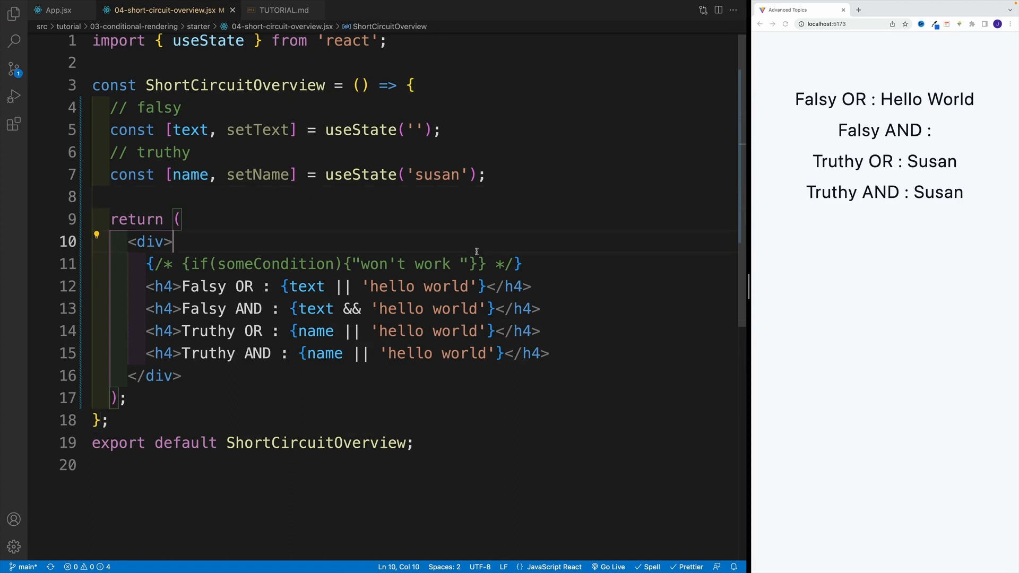
{"action": "double_click", "coordinate": [346, 332]}
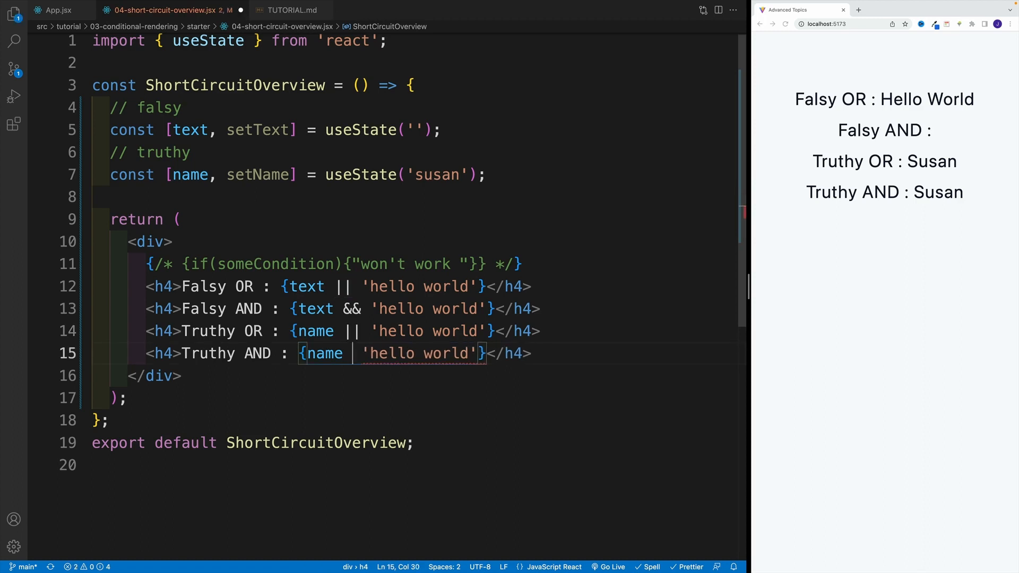
{"action": "type", "text": "&&"}
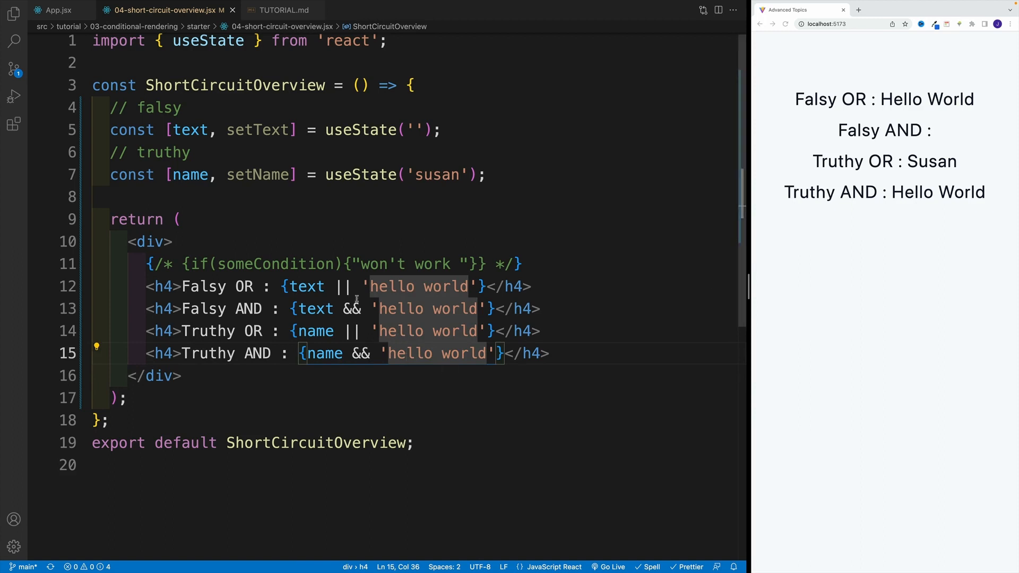
{"action": "mouse_move", "coordinate": [280, 194]}
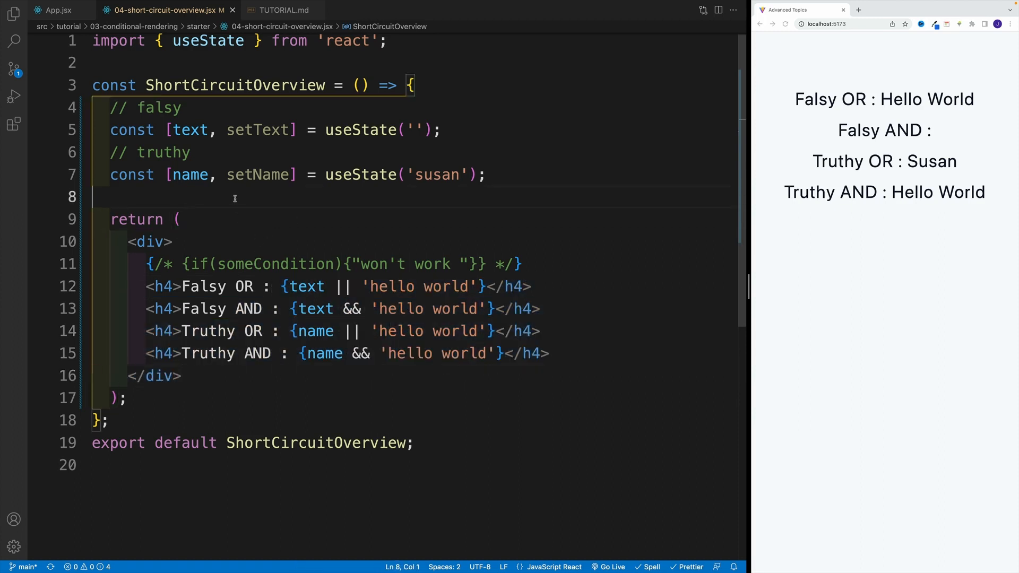
Step: Declare const codeExample = text || 'hello world' above the return
{"action": "type", "text": "c"}
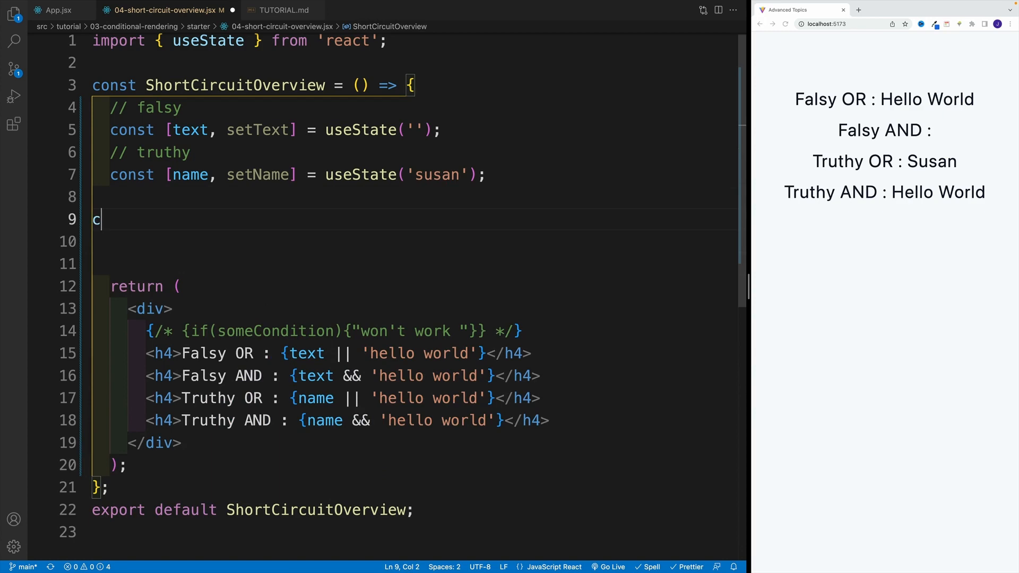
{"action": "type", "text": "onst cod"}
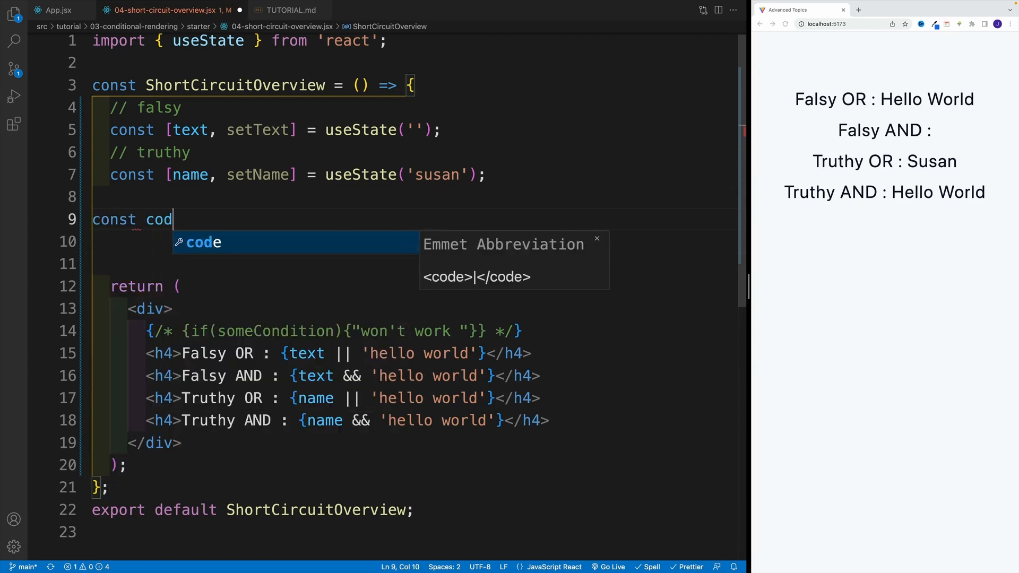
{"action": "type", "text": "eExample ="}
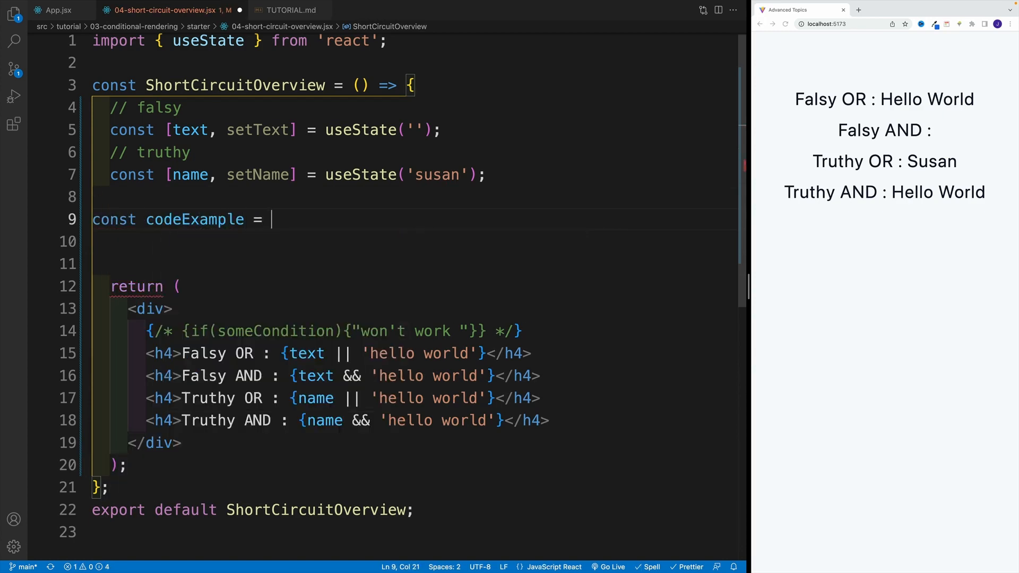
{"action": "type", "text": "text"}
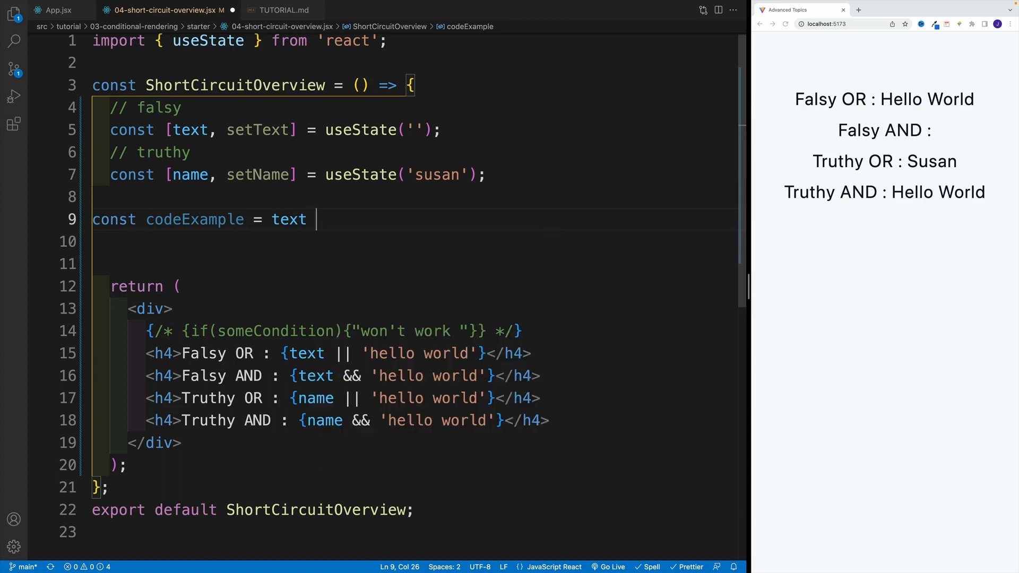
{"action": "type", "text": "|| 'hel'"}
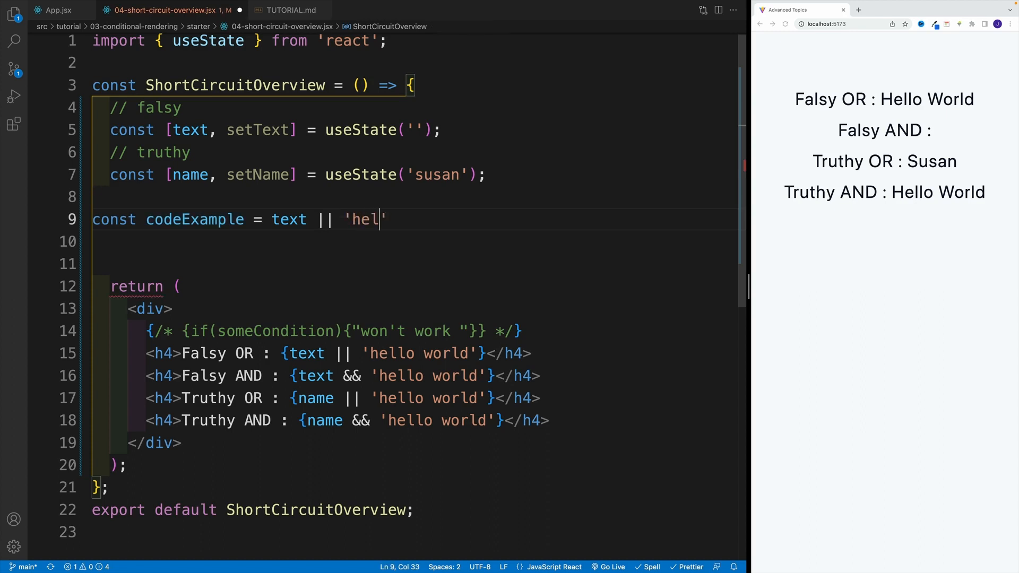
{"action": "type", "text": "lo world"}
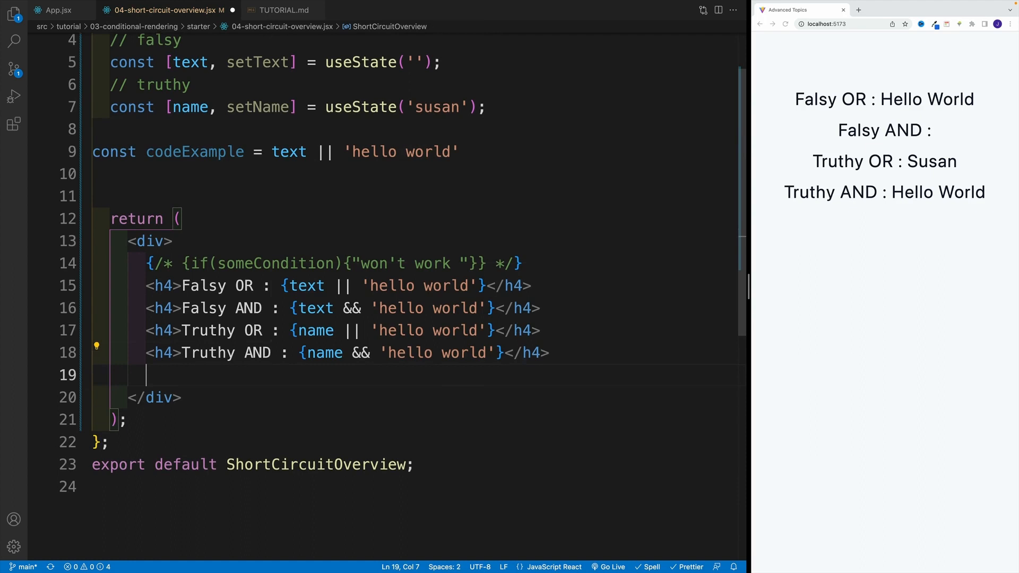
Step: Render {codeExample} inside the div and save so hello world appears below the headings
{"action": "type", "text": "{"}
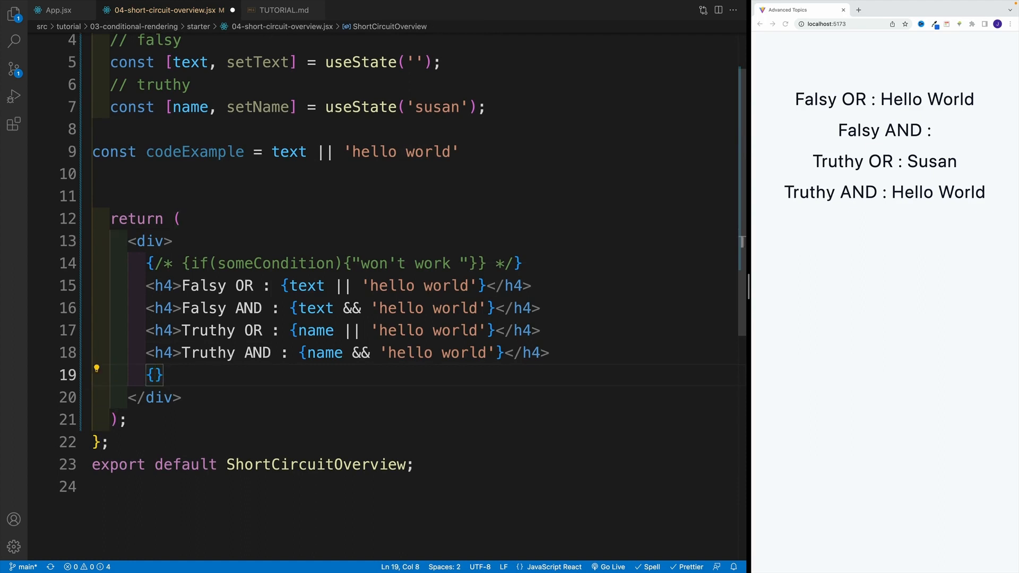
{"action": "type", "text": "codeExample"}
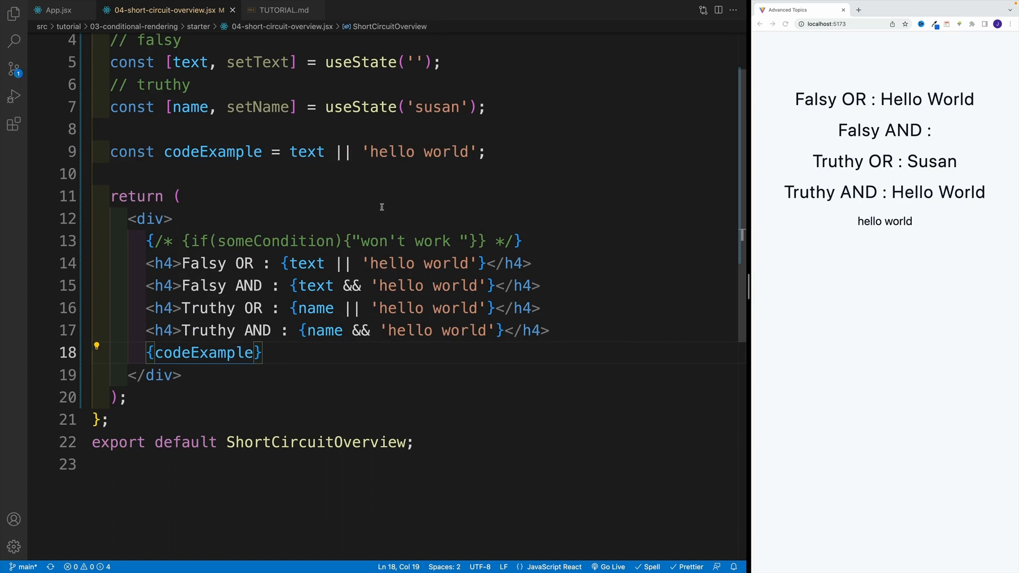
{"action": "left_click", "coordinate": [182, 197]}
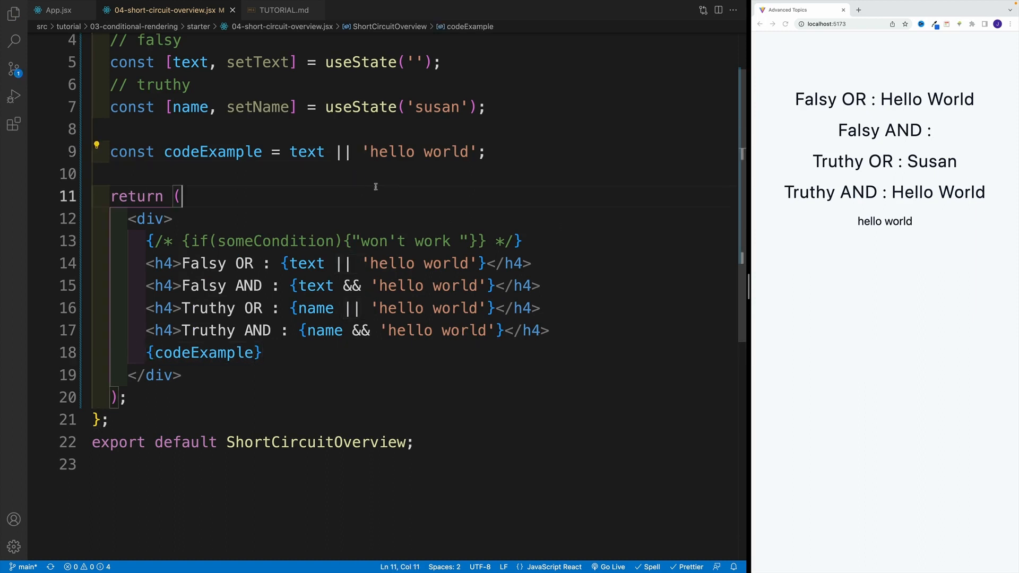